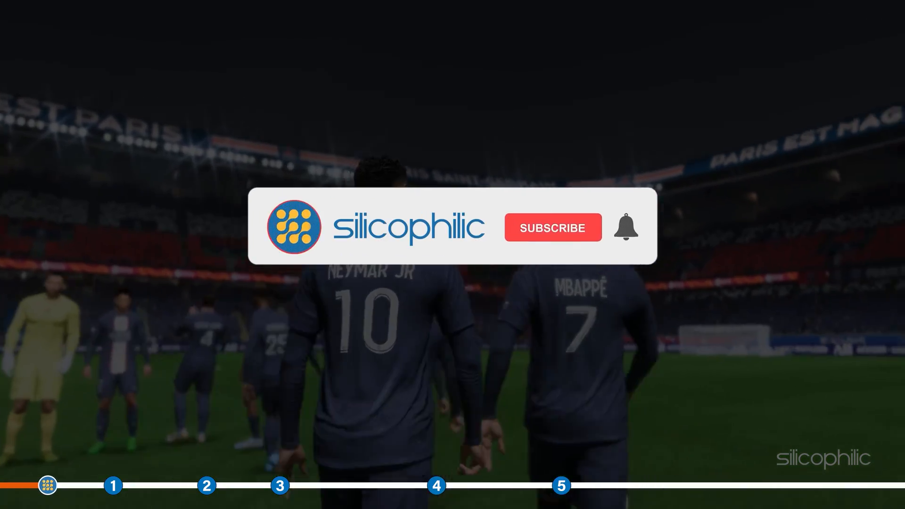
# Reach Apps & features via a Start search for 'apps' and scroll to Riot Vanguard
pyautogui.click(551, 226)
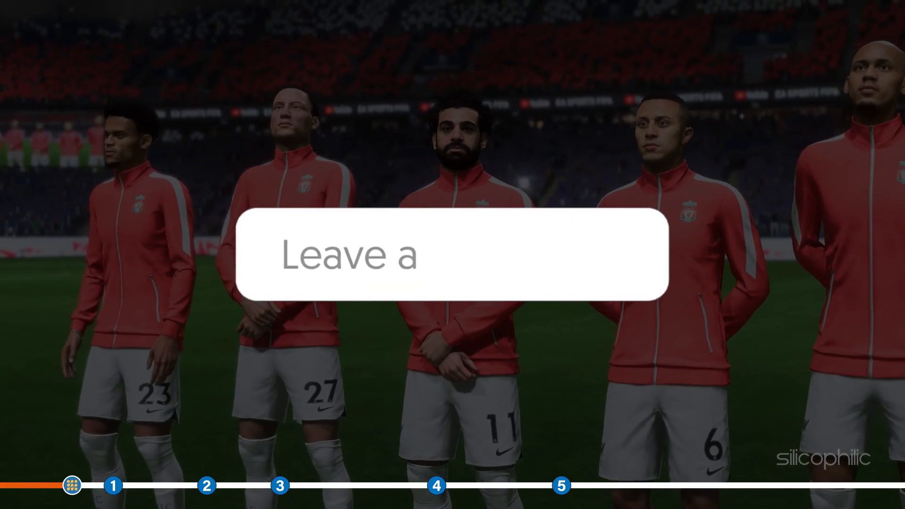
pyautogui.write('comment!!')
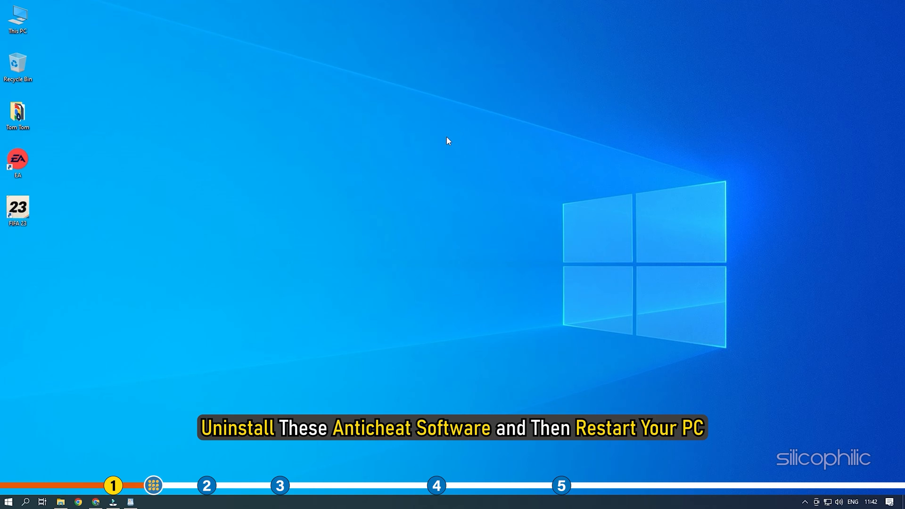
pyautogui.click(8, 501)
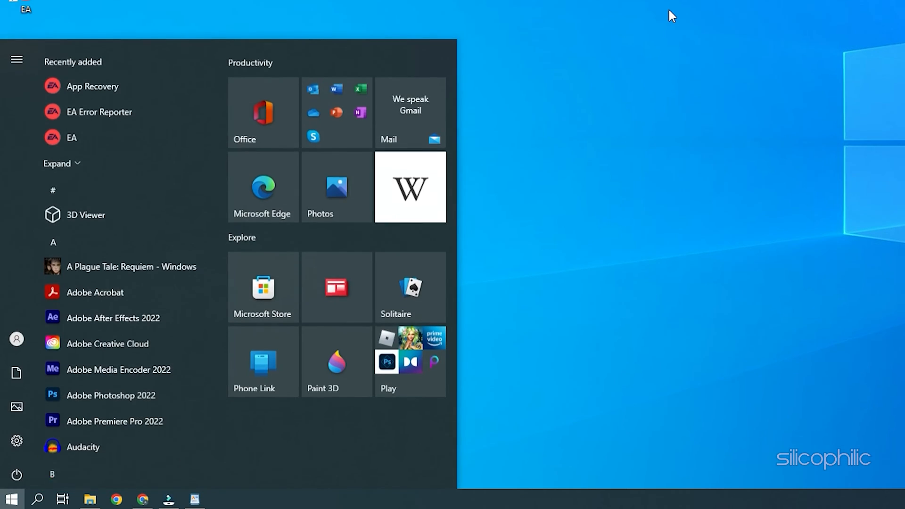
pyautogui.write('apps')
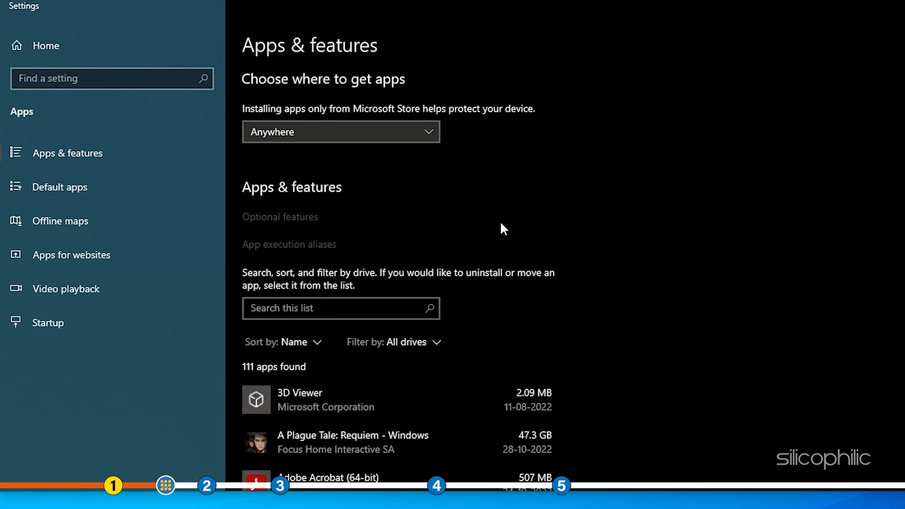
pyautogui.scroll(-3)
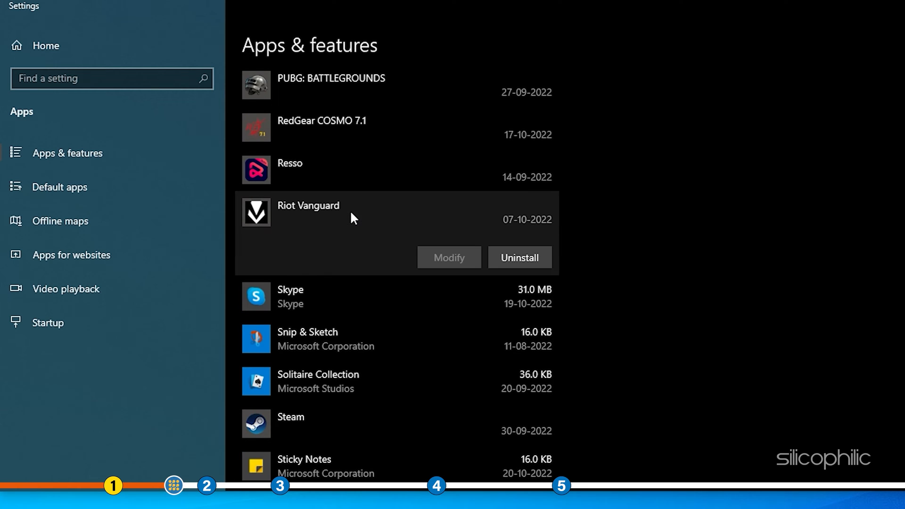
# Start Riot Vanguard's uninstall, confirm it and approve the UAC prompt
pyautogui.click(518, 257)
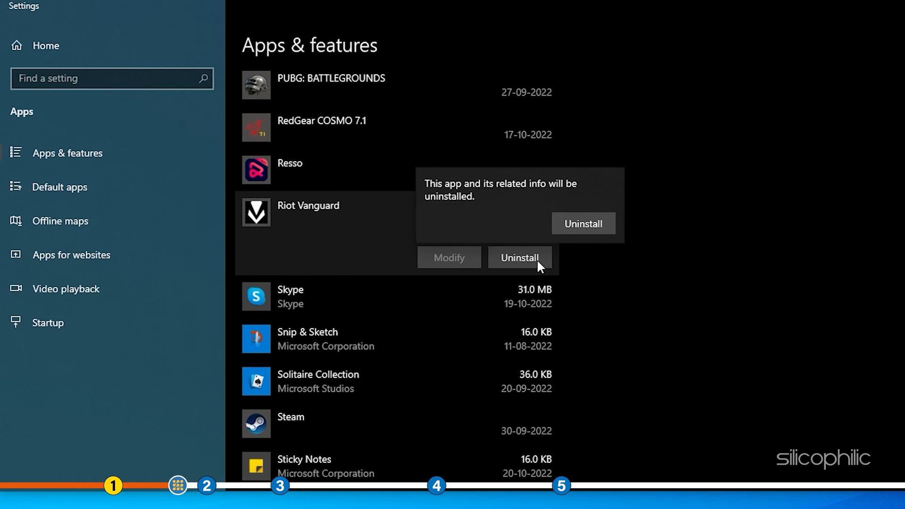
pyautogui.click(519, 257)
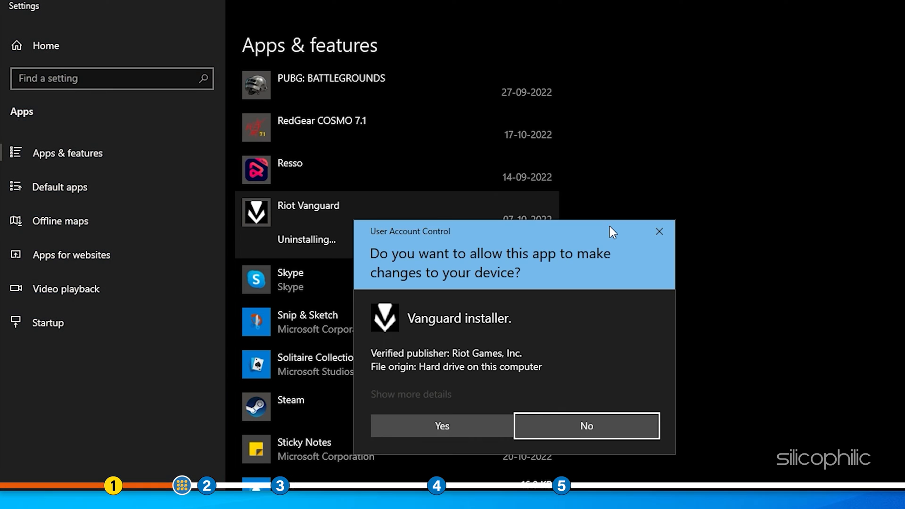
pyautogui.click(586, 426)
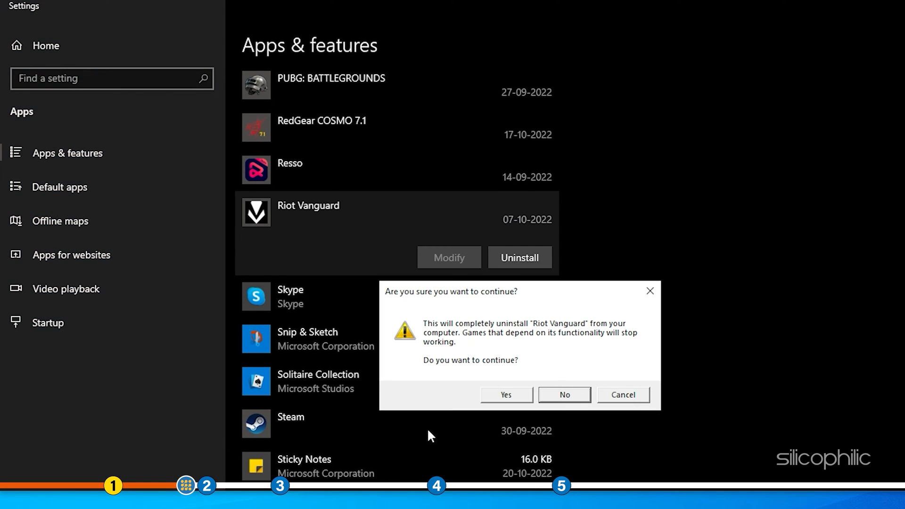
pyautogui.moveTo(495, 400)
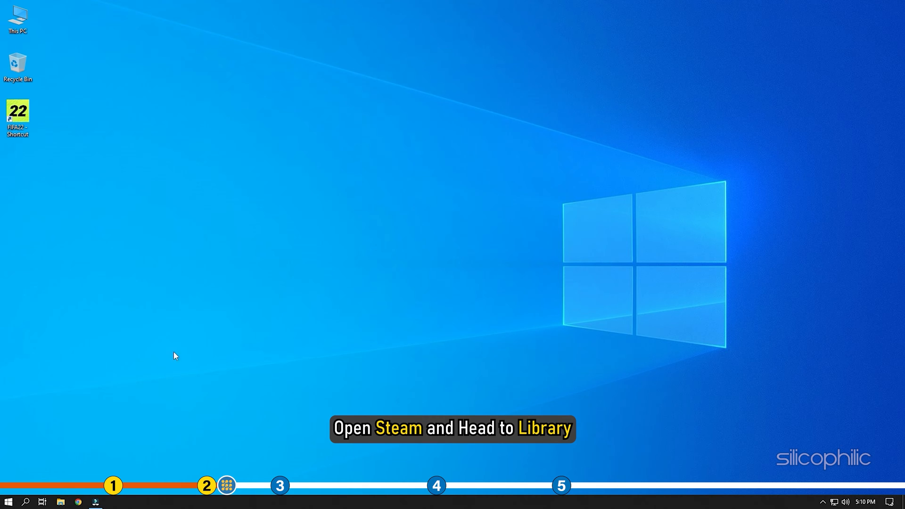
# Verify FIFA 22's game file integrity from its Steam Properties > Local Files, then close it
pyautogui.click(157, 500)
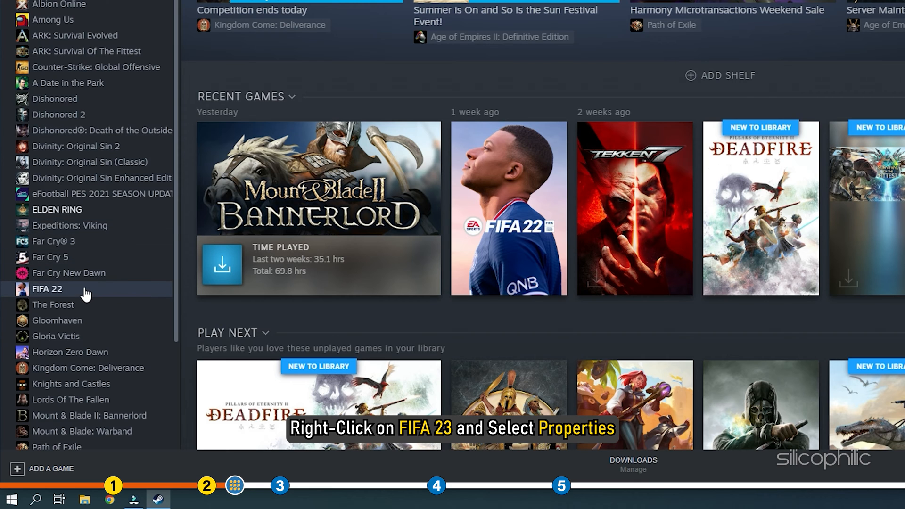
pyautogui.rightClick(47, 288)
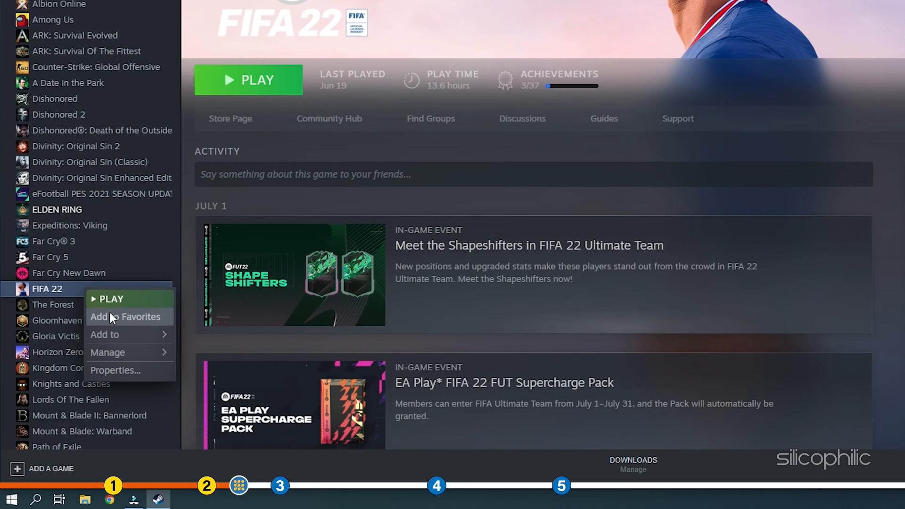
pyautogui.click(115, 370)
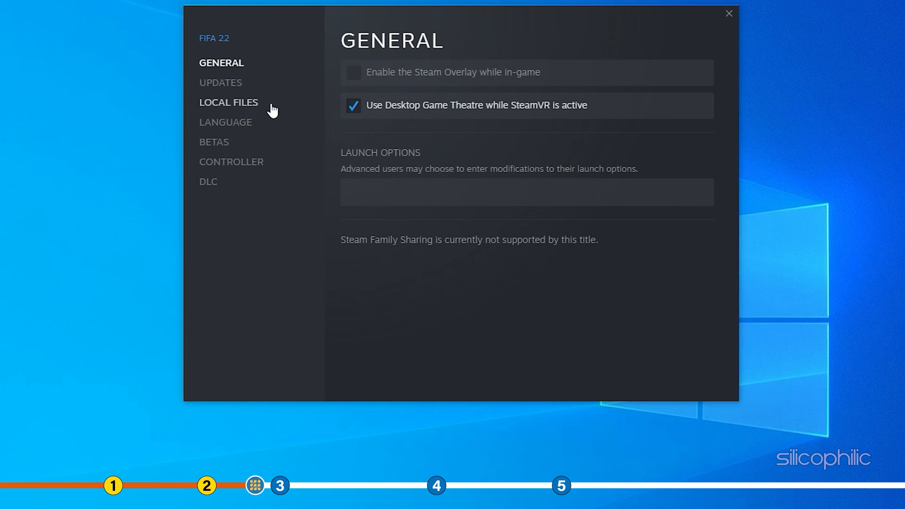
pyautogui.click(229, 103)
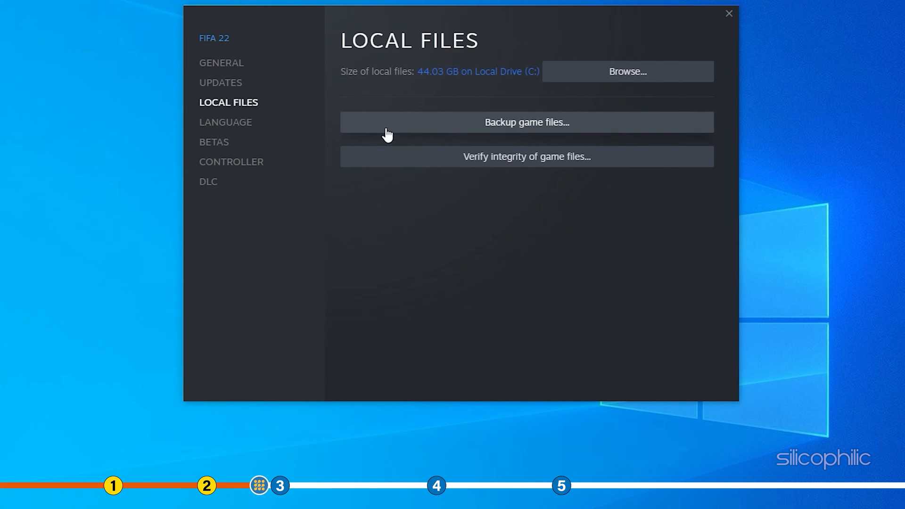
pyautogui.click(526, 156)
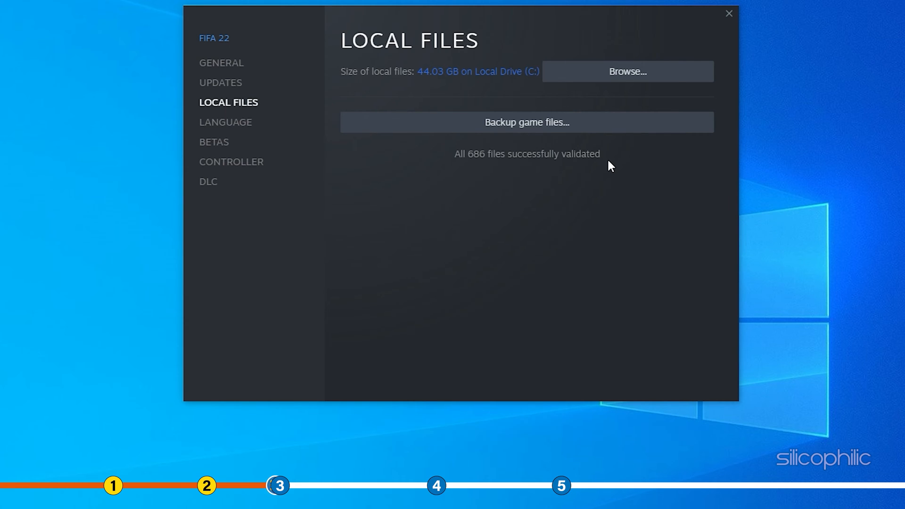
pyautogui.click(728, 13)
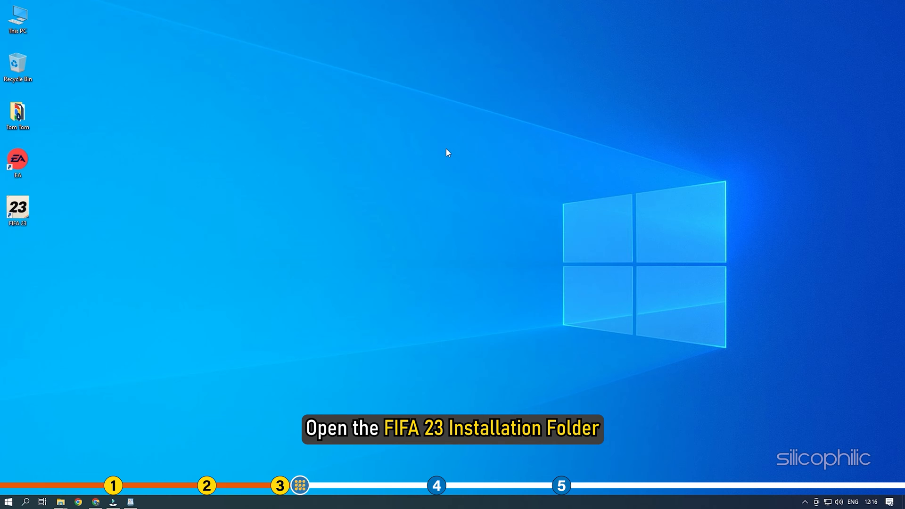
# Navigate into FIFA 23's __Installer > EAAntiCheat folder in File Explorer
pyautogui.doubleClick(17, 207)
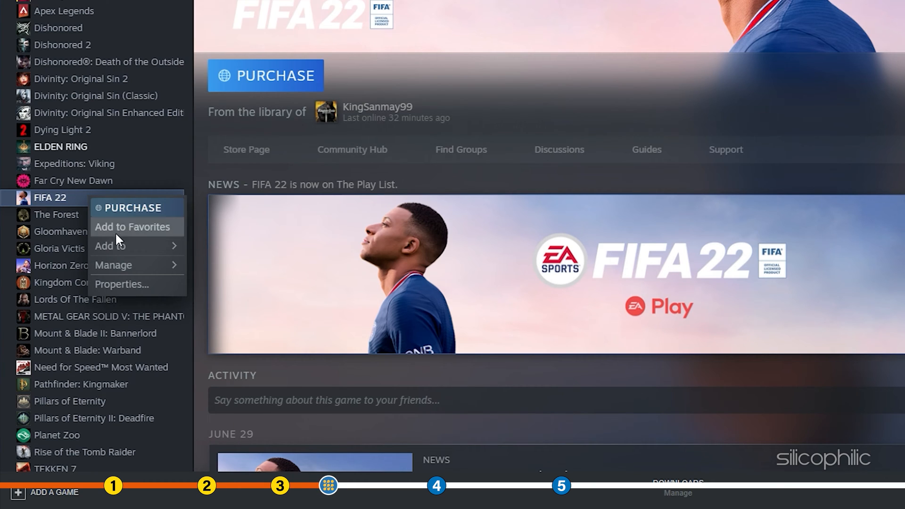
pyautogui.moveTo(113, 265)
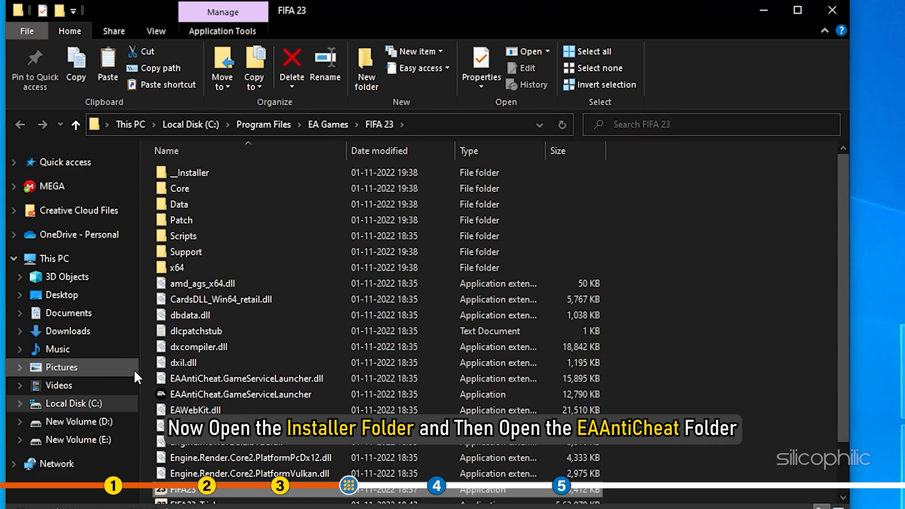
pyautogui.doubleClick(189, 172)
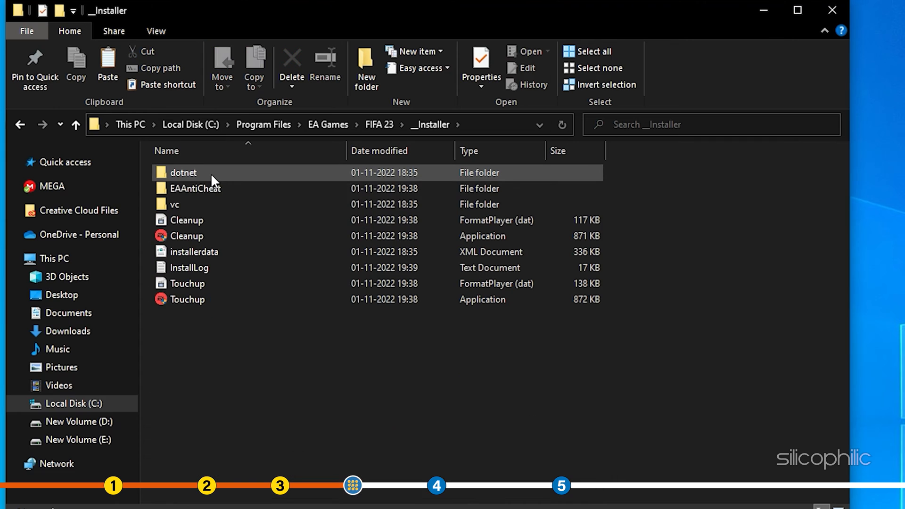
pyautogui.doubleClick(196, 188)
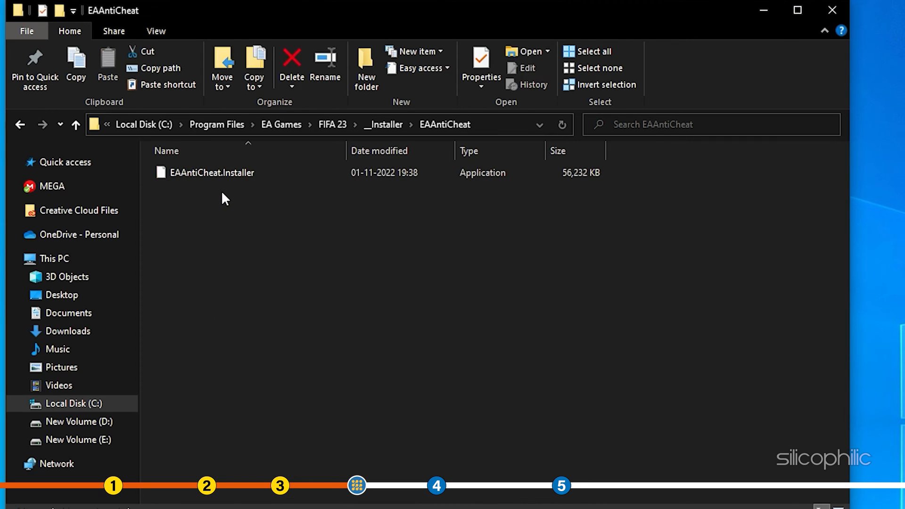
# Run EAAntiCheat.Installer as administrator
pyautogui.click(212, 173)
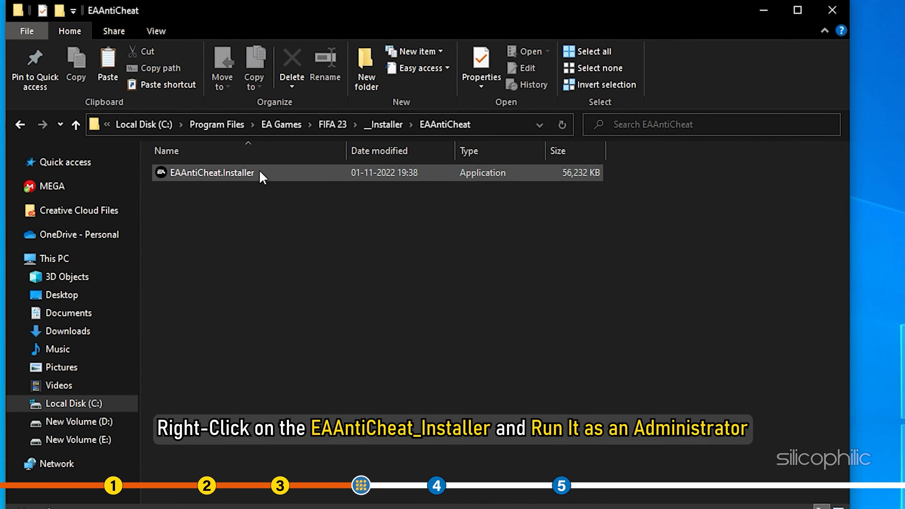
pyautogui.click(211, 173)
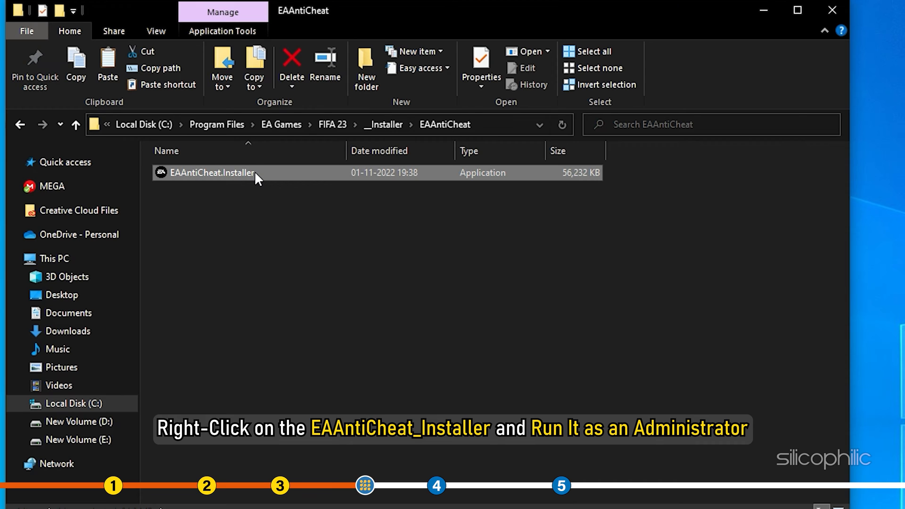
pyautogui.rightClick(213, 173)
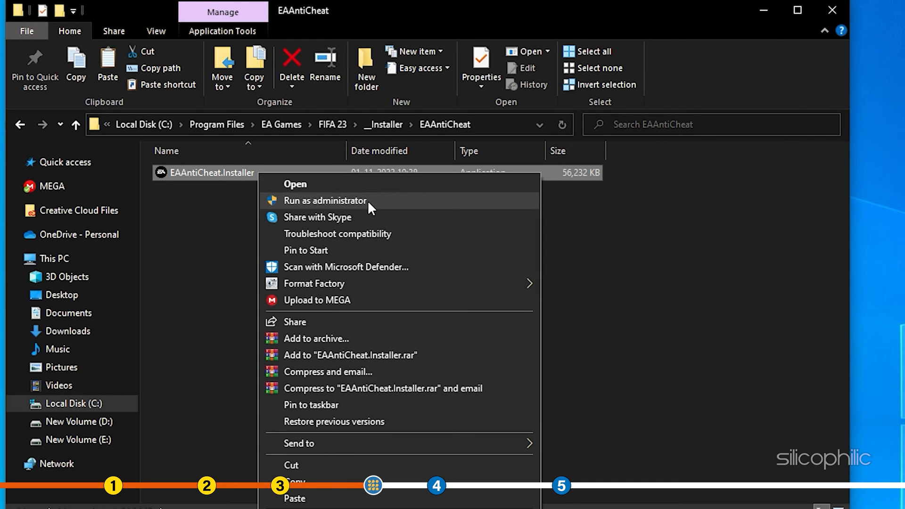
pyautogui.click(324, 201)
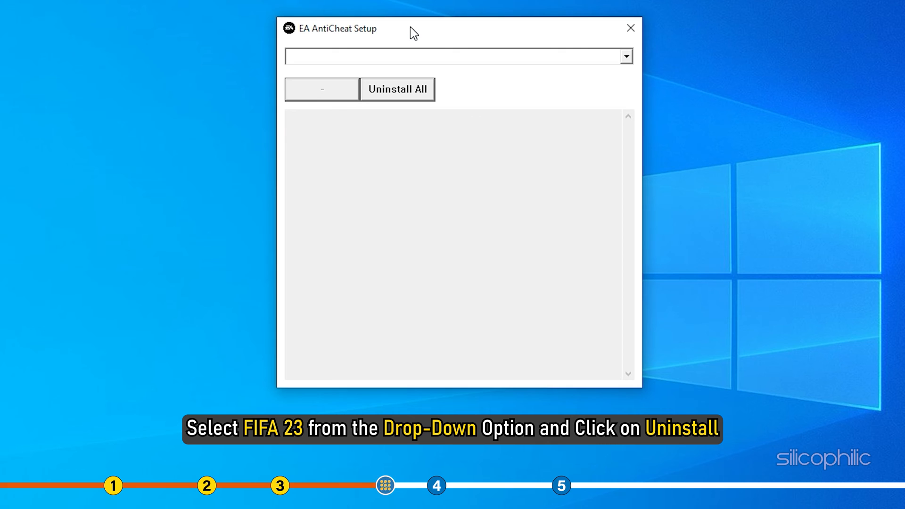
pyautogui.moveTo(609, 54)
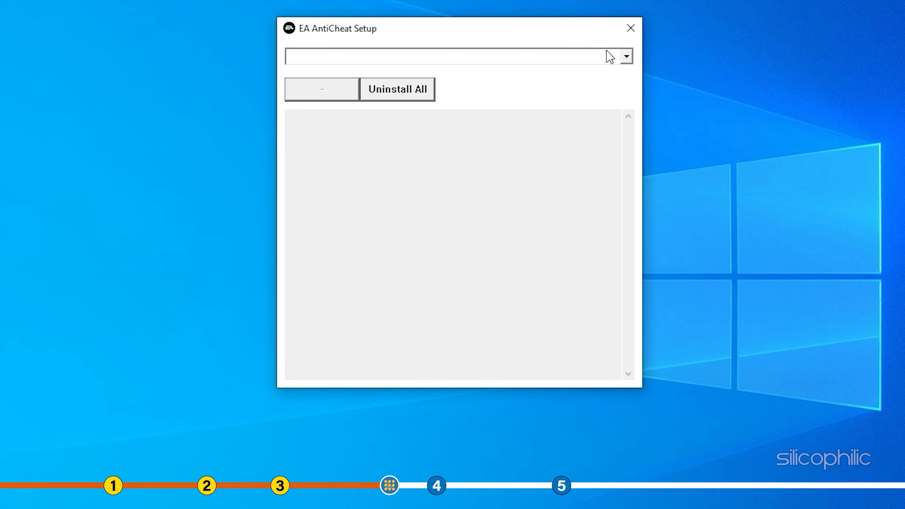
# Select (Installed) FIFA 23, uninstall then reinstall its anti-cheat, and close the setup
pyautogui.click(625, 56)
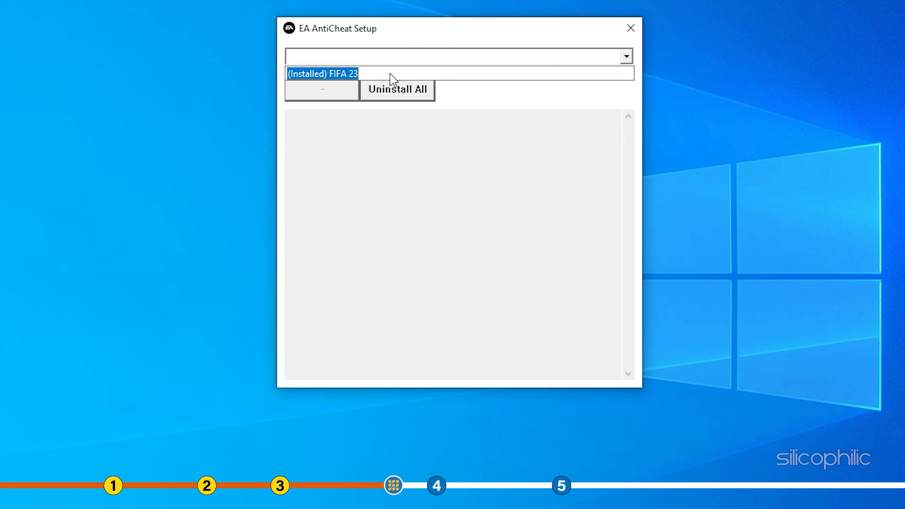
pyautogui.moveTo(357, 79)
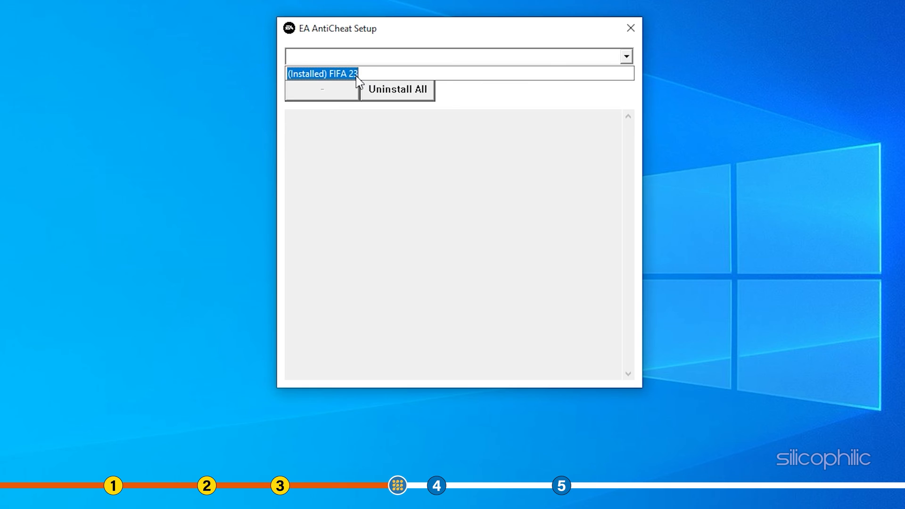
pyautogui.click(322, 74)
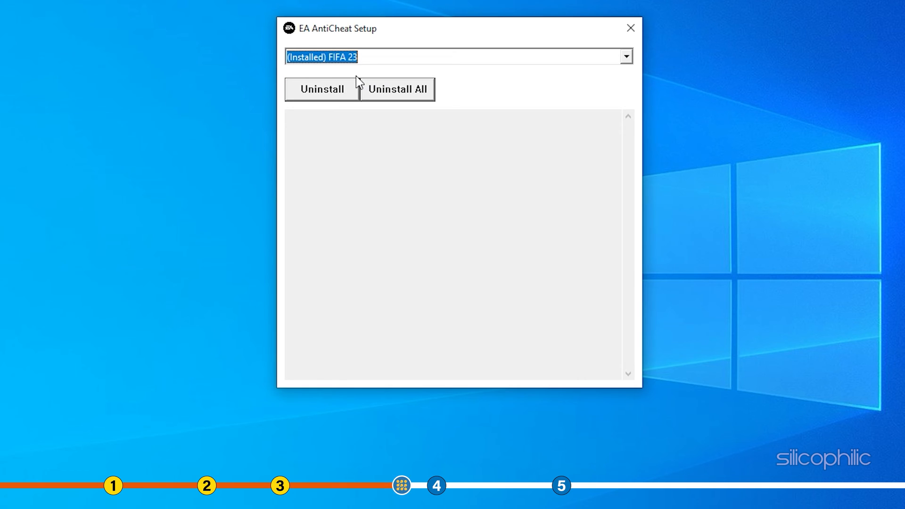
pyautogui.click(322, 89)
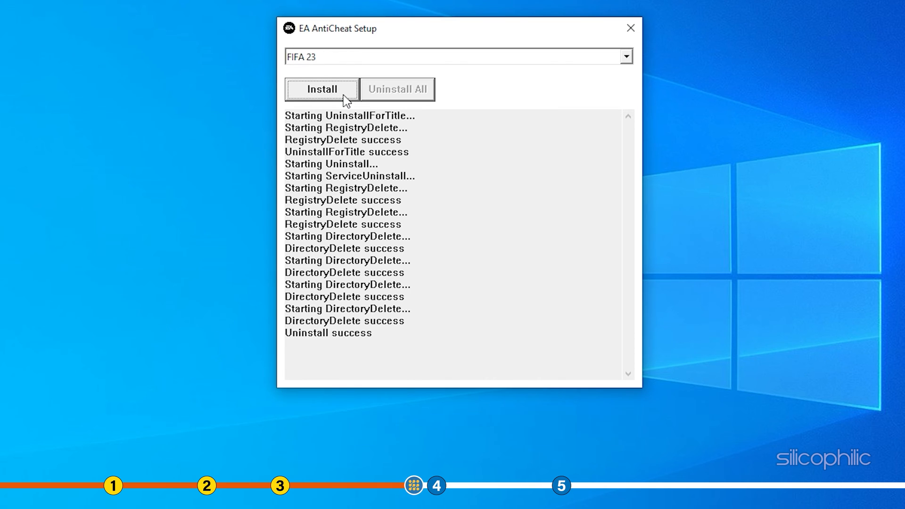
pyautogui.click(321, 89)
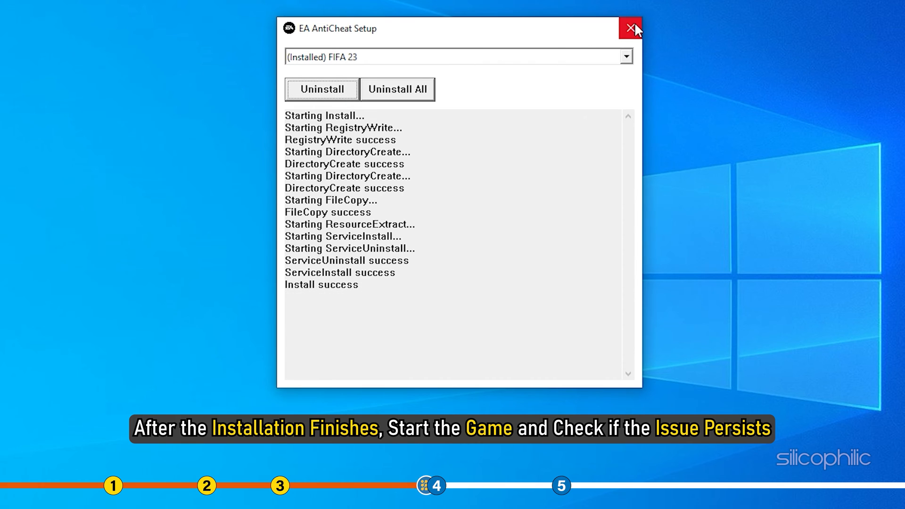
pyautogui.click(630, 29)
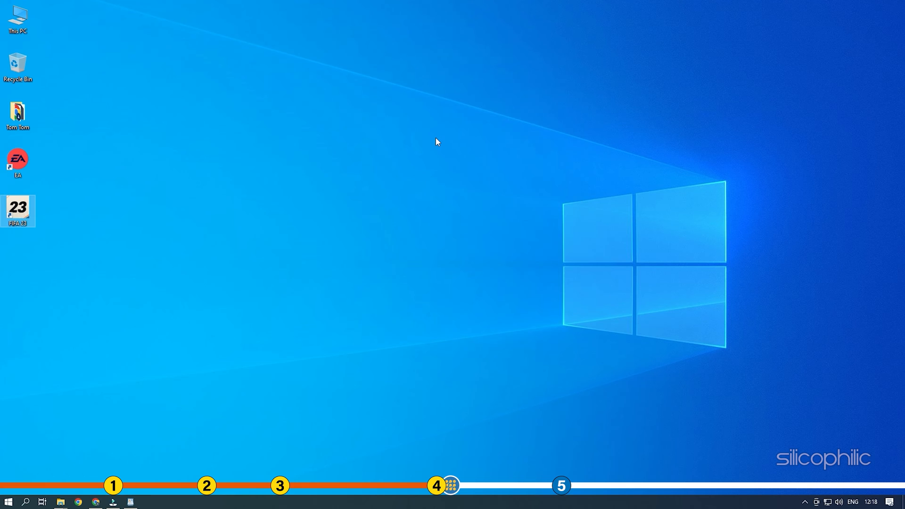
pyautogui.write('system Information')
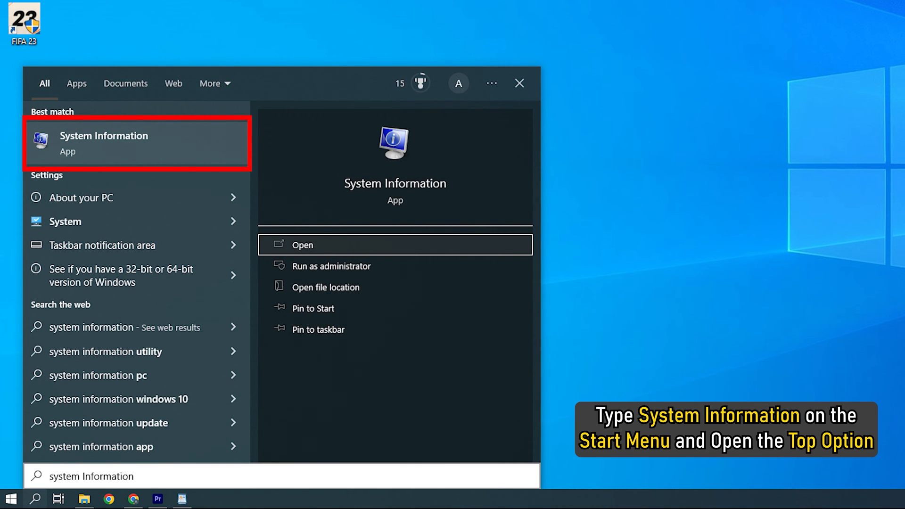
# Open the System Information app from the search results
pyautogui.click(103, 143)
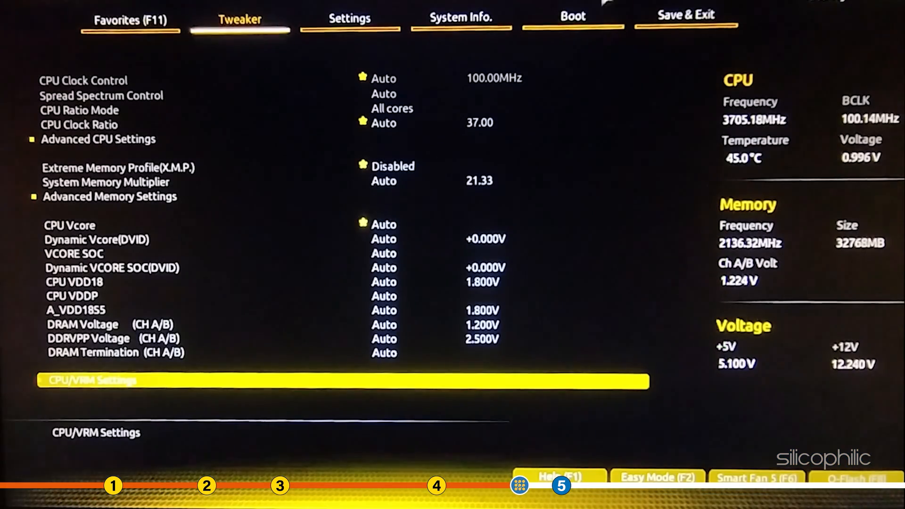
# On the Boot tab, set CSM Support to Disabled and Secure Boot to Enabled
pyautogui.click(572, 17)
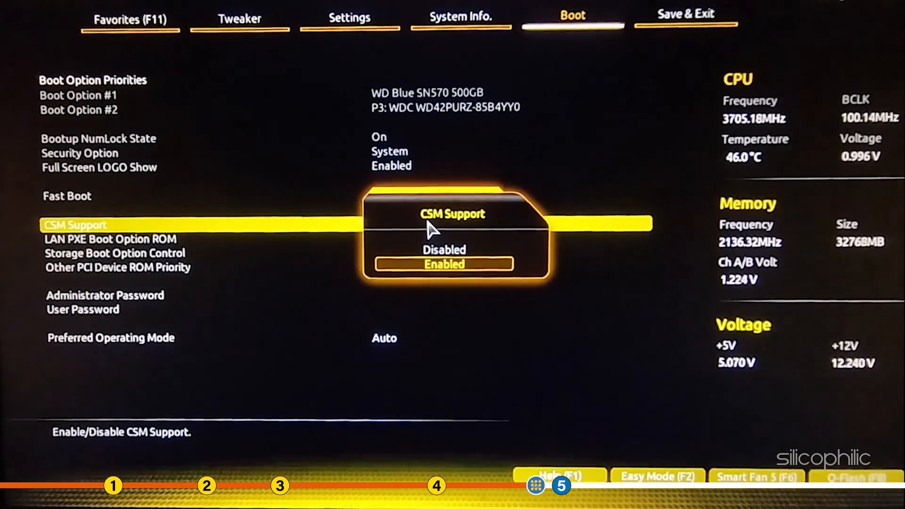
pyautogui.click(443, 249)
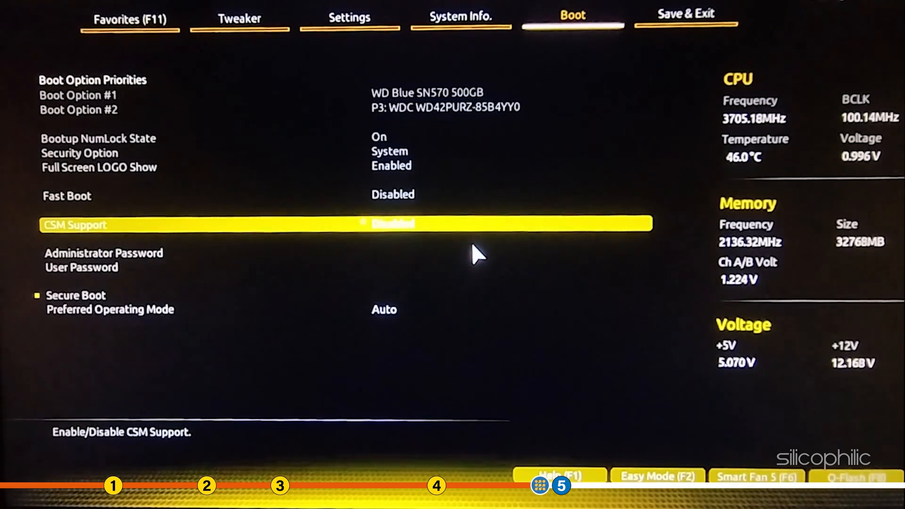
pyautogui.press('Down')
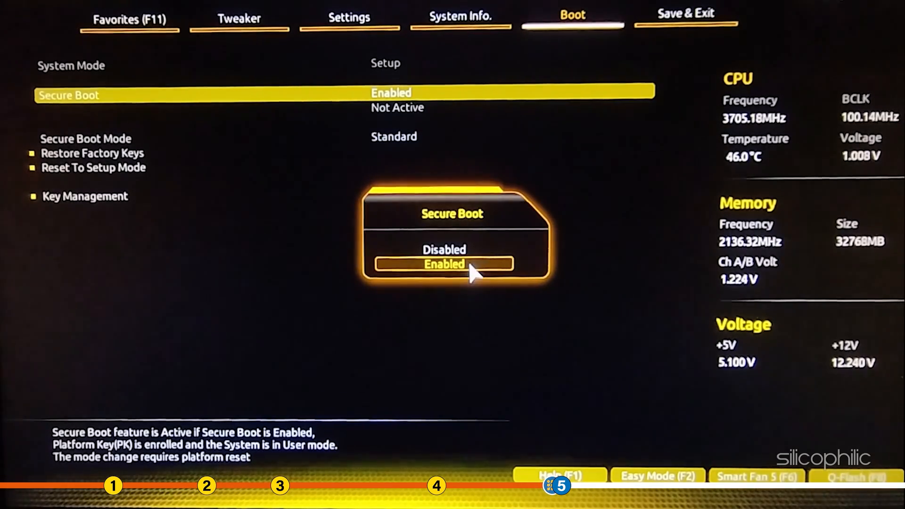
pyautogui.click(443, 265)
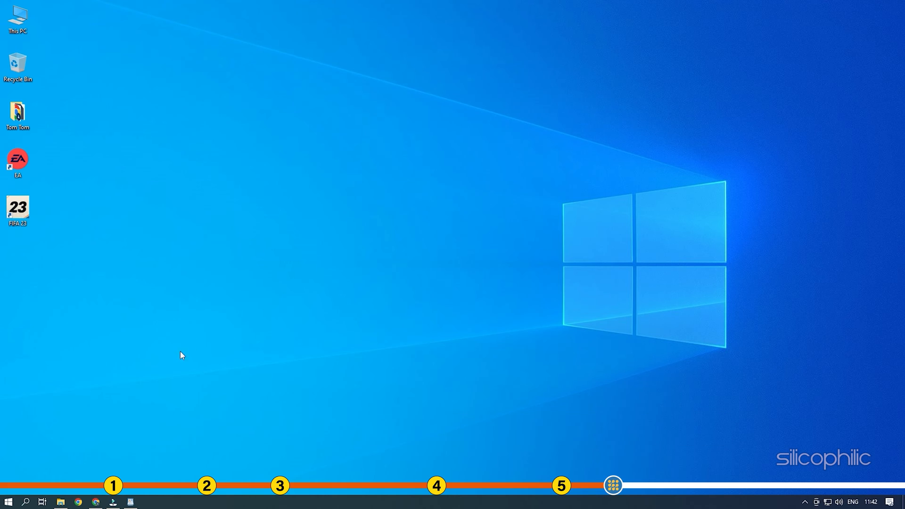
# Search Windows for 'windows security' to find the Windows Security app
pyautogui.click(26, 500)
pyautogui.write('windows secur')
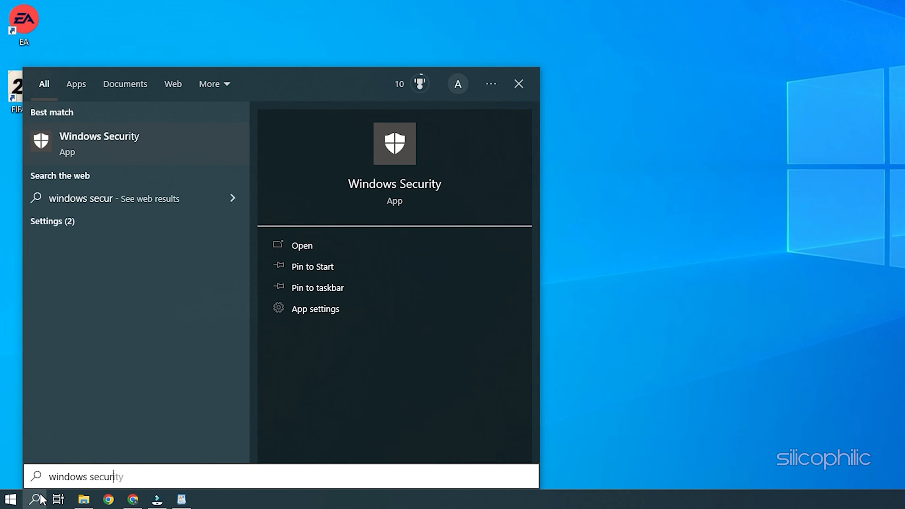
pyautogui.write('ty')
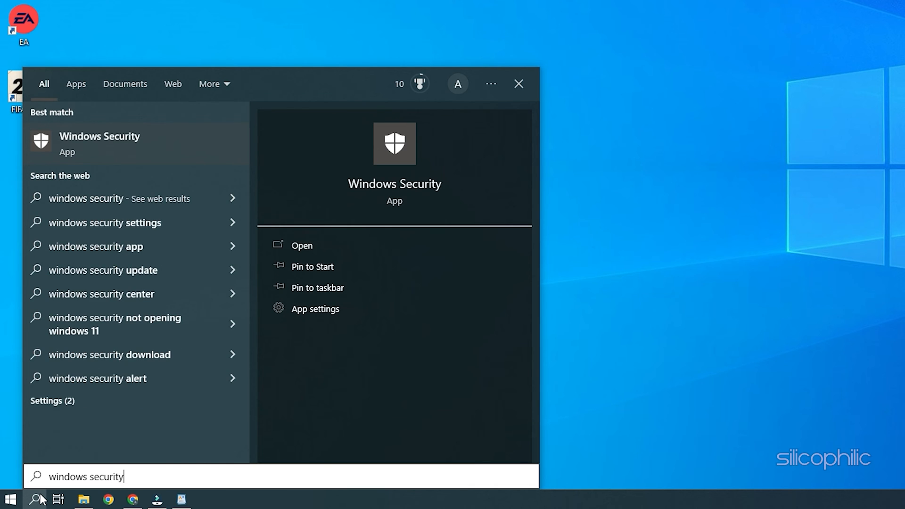
pyautogui.moveTo(147, 167)
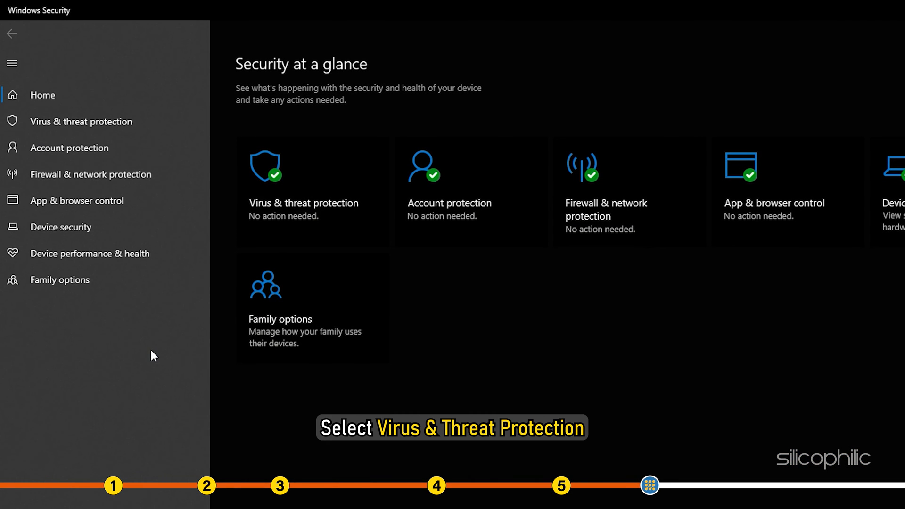
pyautogui.moveTo(300, 171)
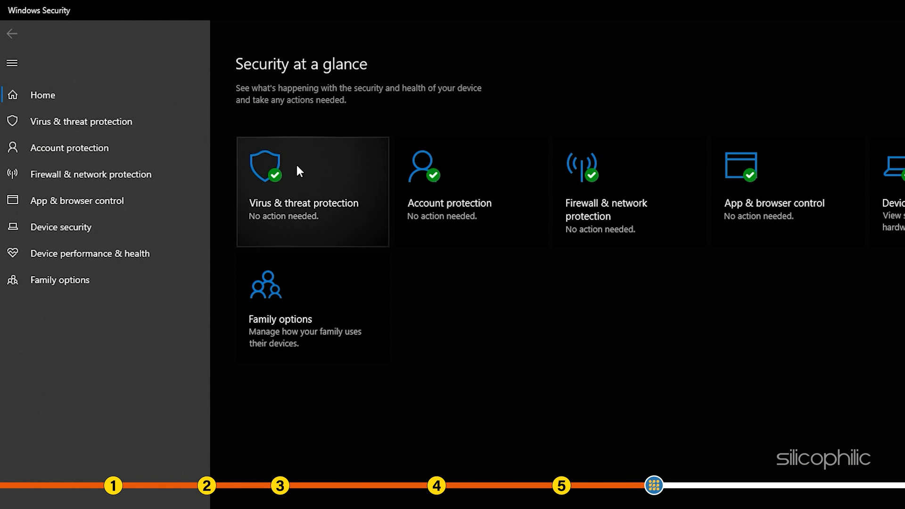
# Reach Controlled folder access allowed apps via Virus & threat protection, approving UAC
pyautogui.click(312, 190)
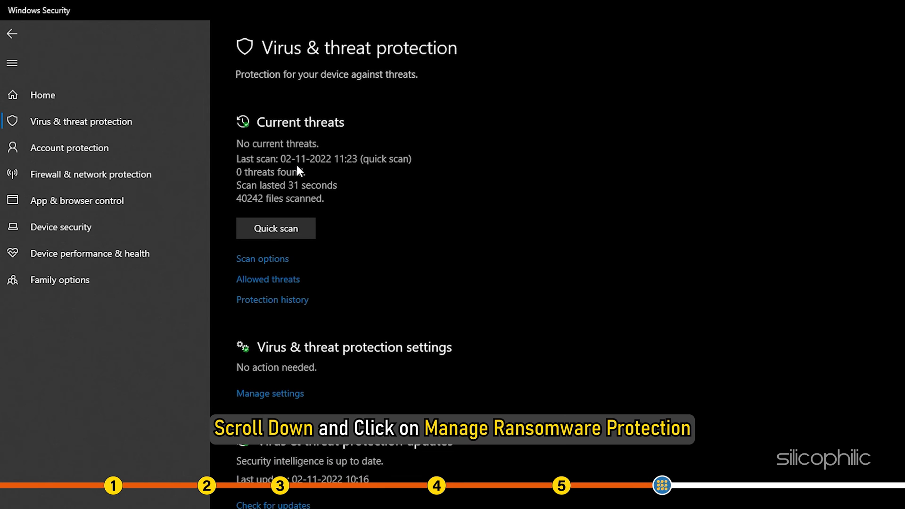
pyautogui.scroll(-3)
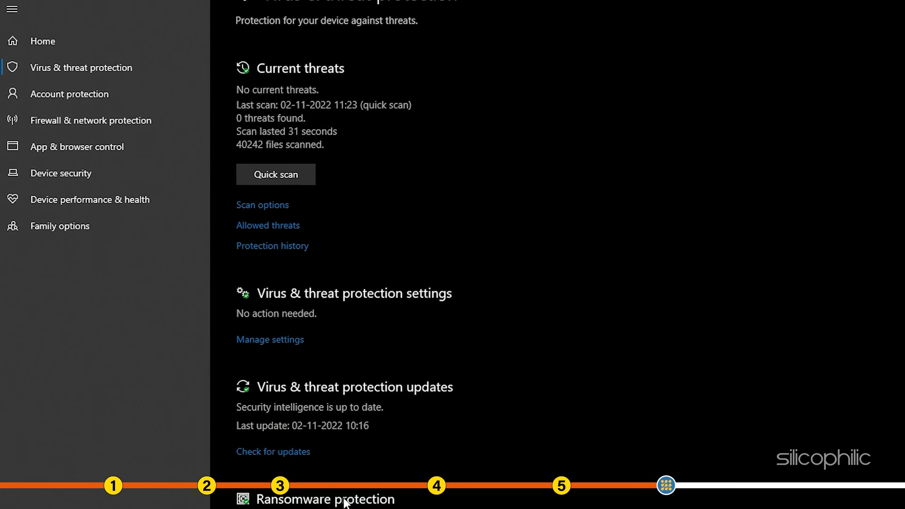
pyautogui.scroll(-3)
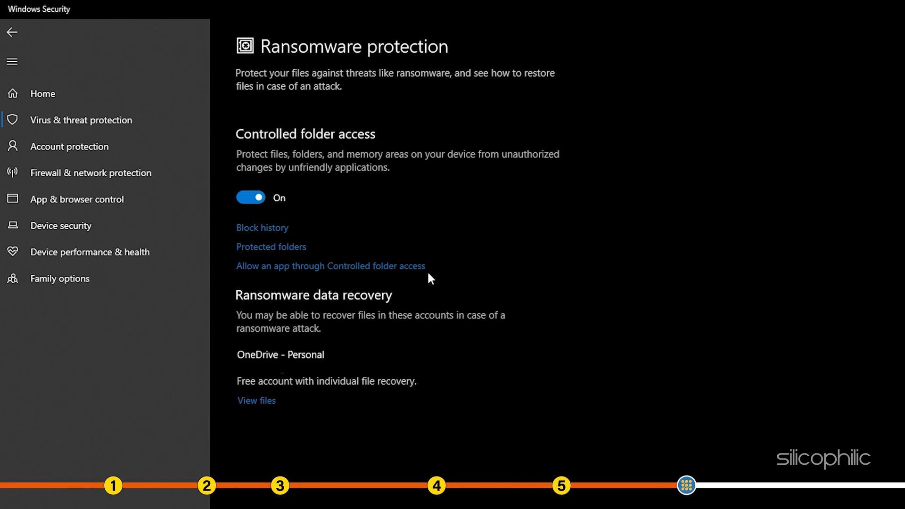
pyautogui.click(330, 265)
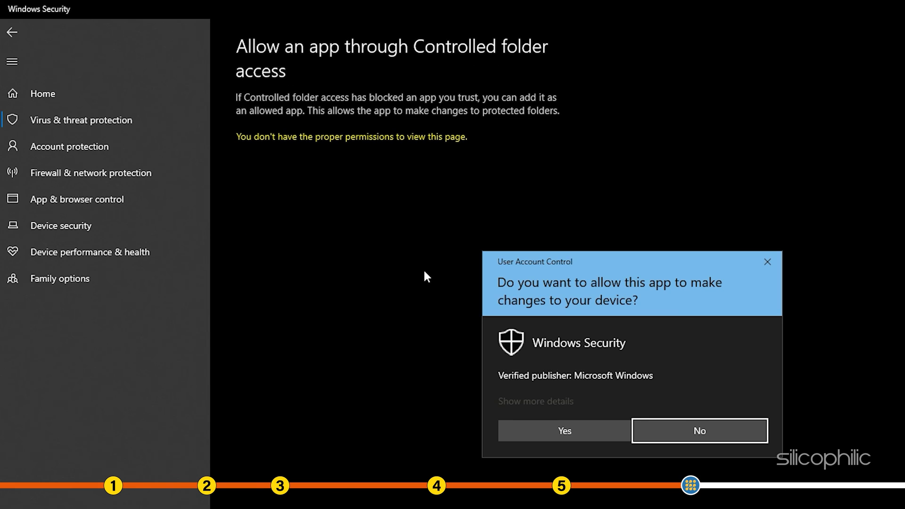
pyautogui.click(563, 430)
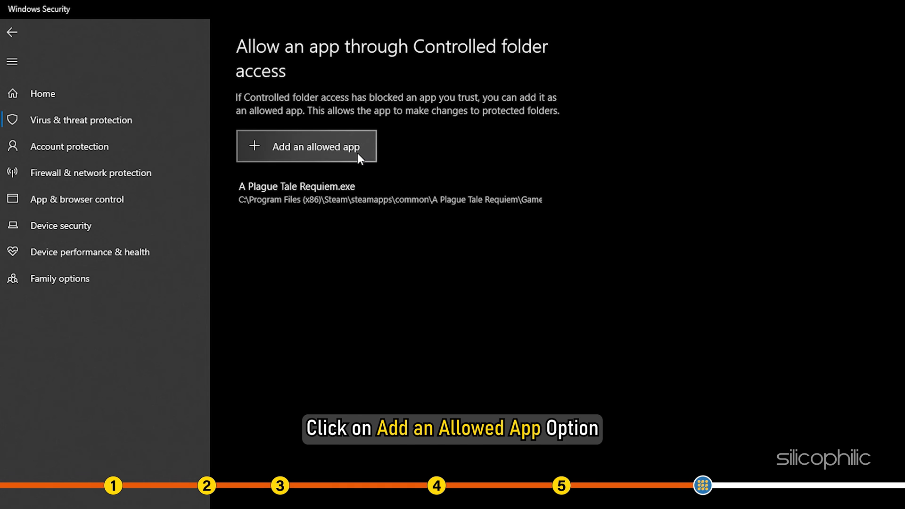
# Add an allowed app by browsing all apps, bringing up the file picker
pyautogui.click(307, 146)
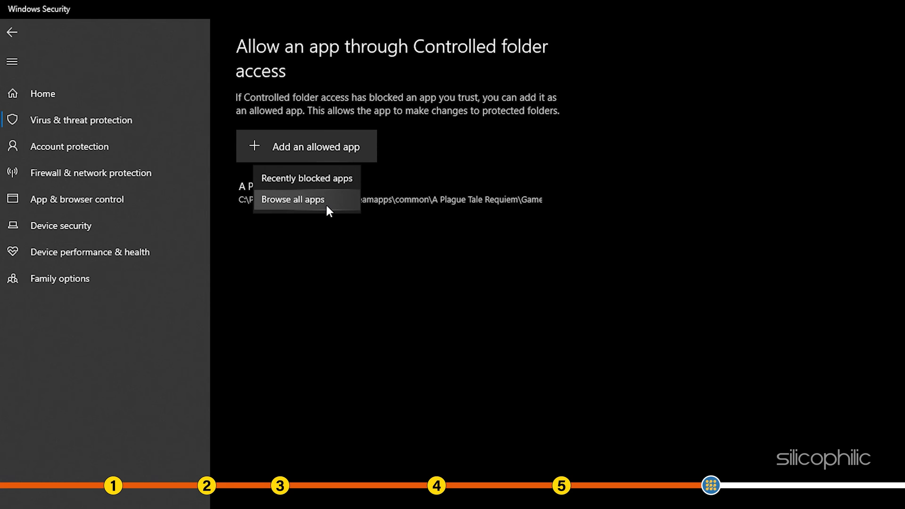
pyautogui.click(293, 198)
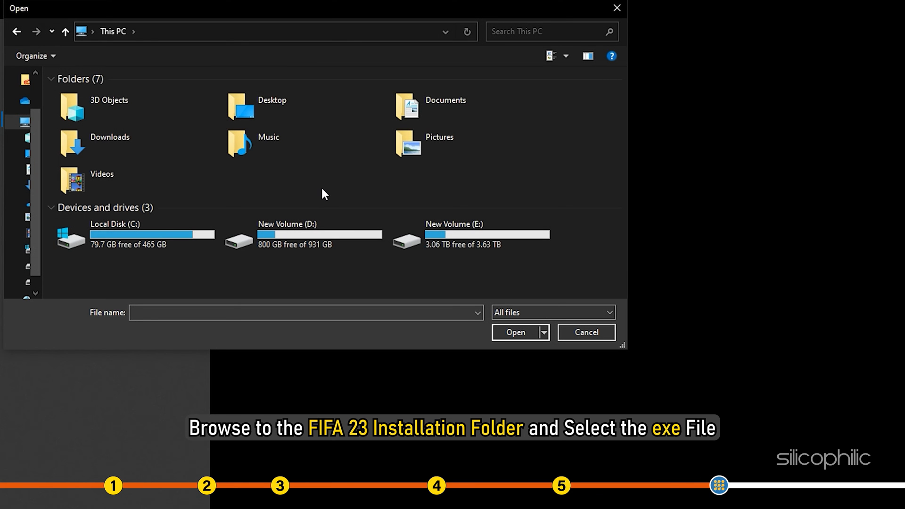
# Browse to C:\Program Files\EA Games\FIFA 23 in the Open dialog
pyautogui.click(133, 234)
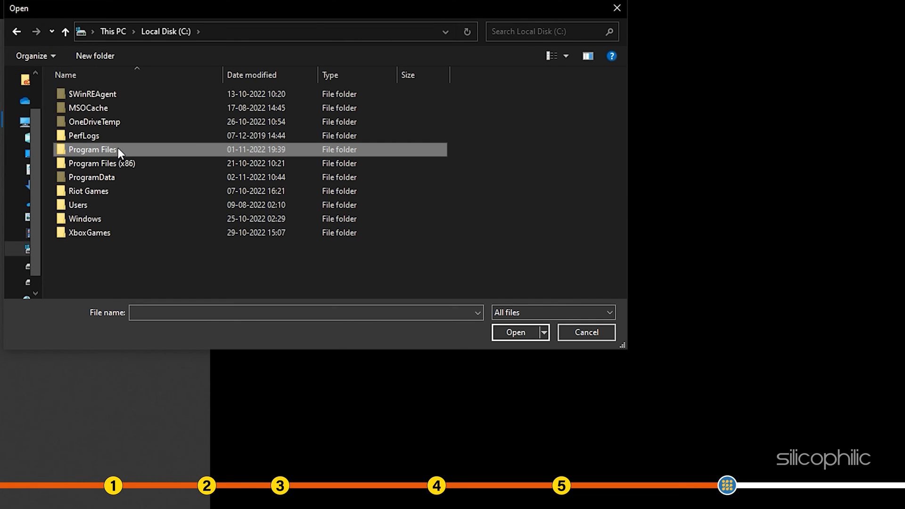
pyautogui.doubleClick(92, 149)
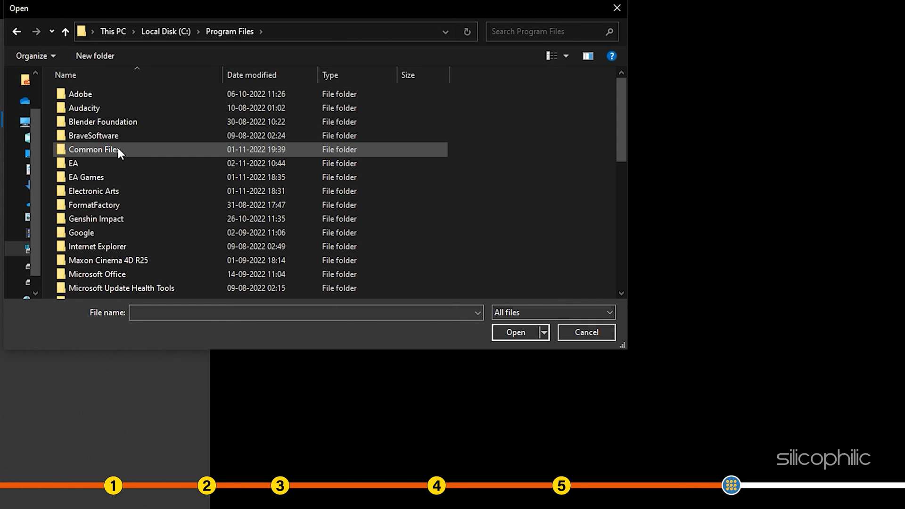
pyautogui.scroll(-3)
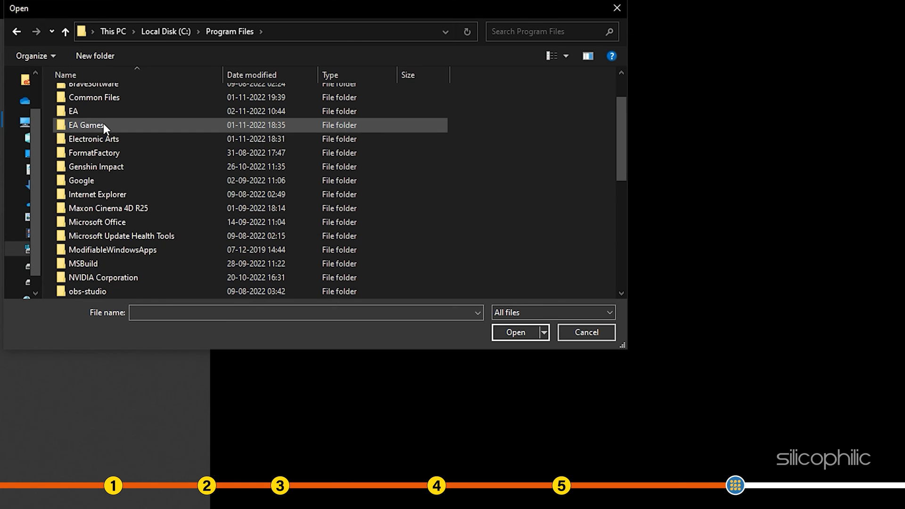
pyautogui.doubleClick(86, 126)
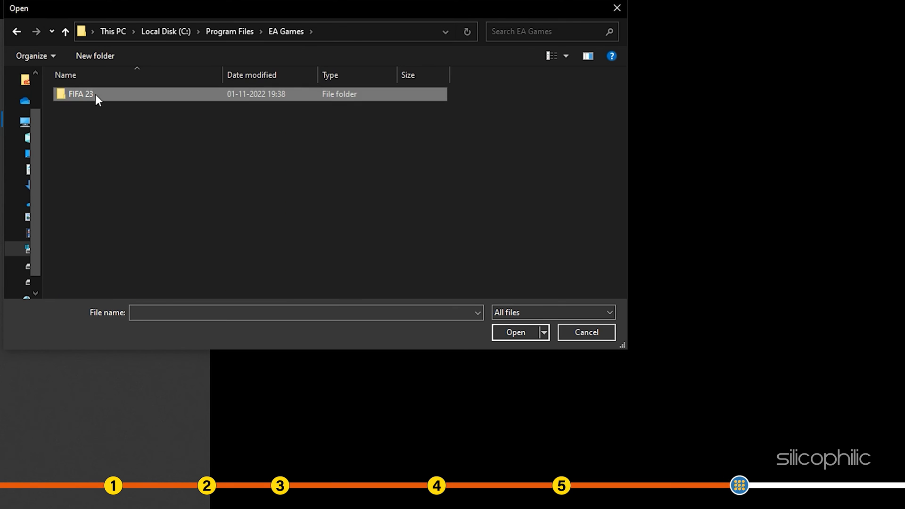
pyautogui.doubleClick(80, 93)
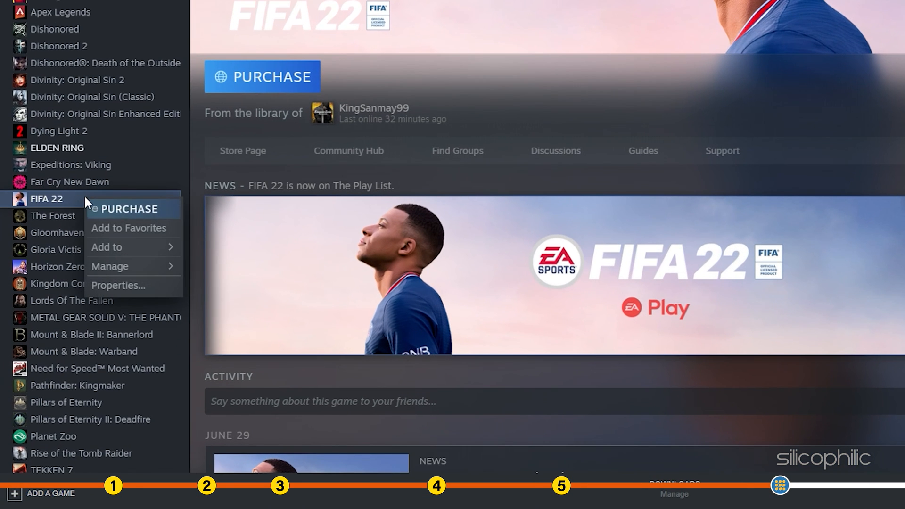
pyautogui.moveTo(110, 266)
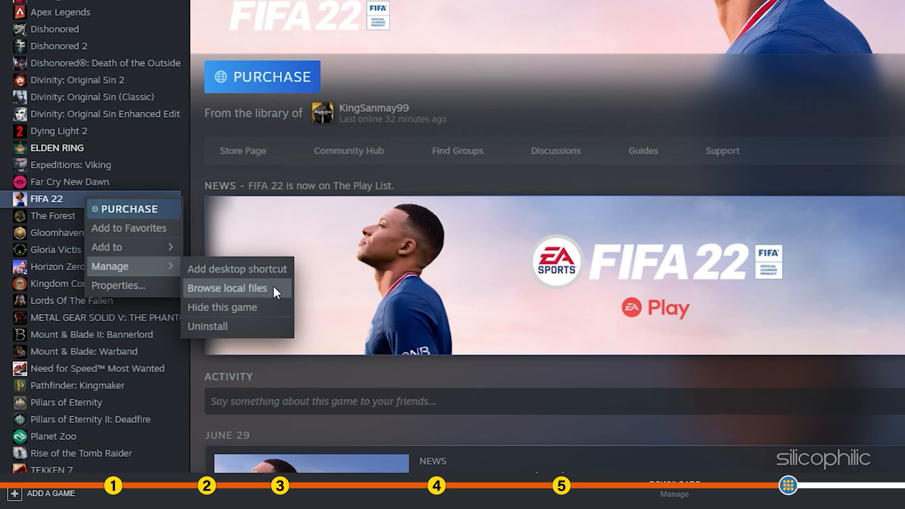
# Browse FIFA 22's local files from Steam to check its install location
pyautogui.click(227, 288)
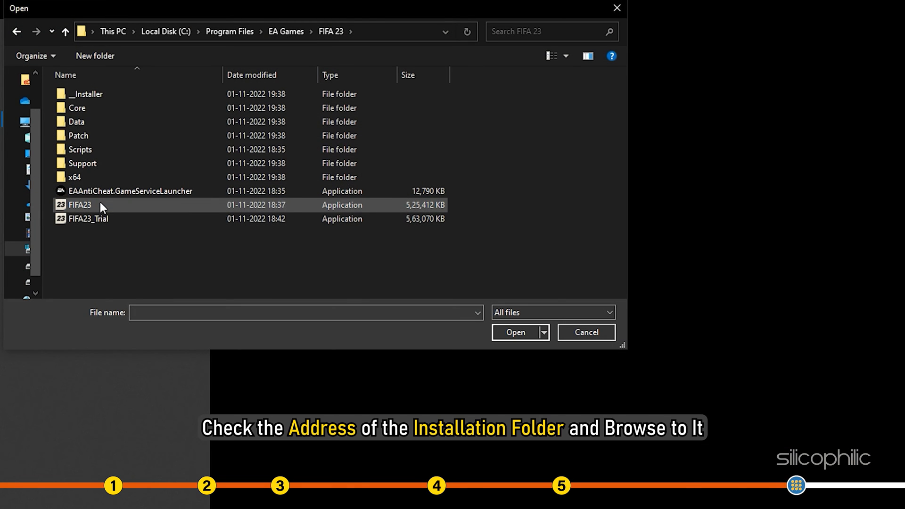
# Choose FIFA23.exe from the FIFA 23 folder as the allowed app and confirm it
pyautogui.click(80, 205)
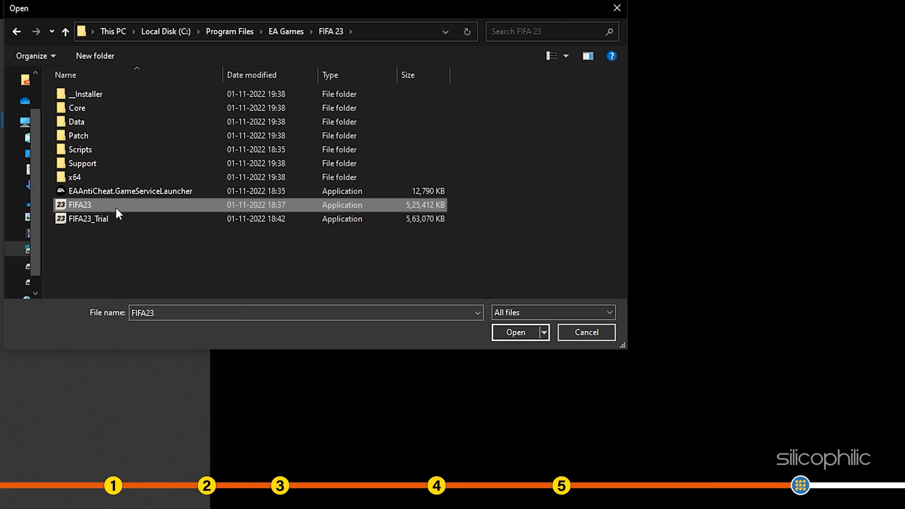
pyautogui.click(515, 332)
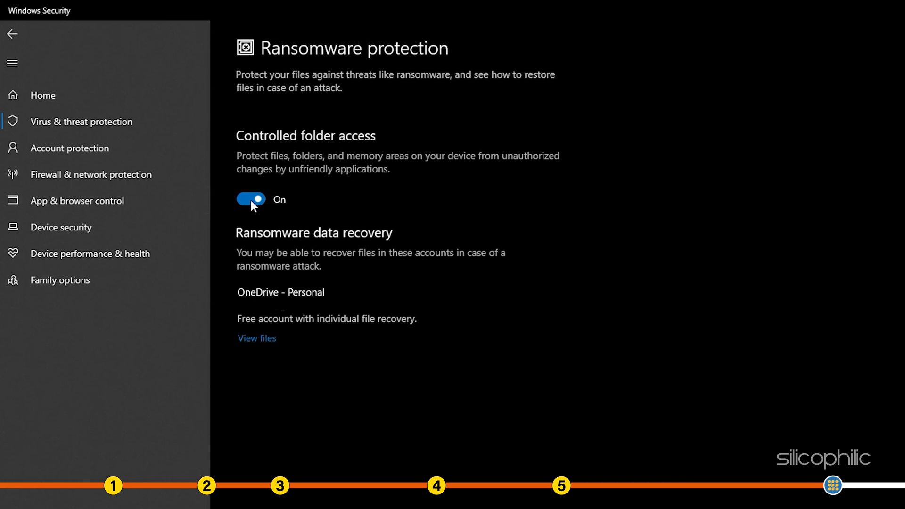
# Toggle the Controlled folder access switch on the Ransomware protection page
pyautogui.click(249, 199)
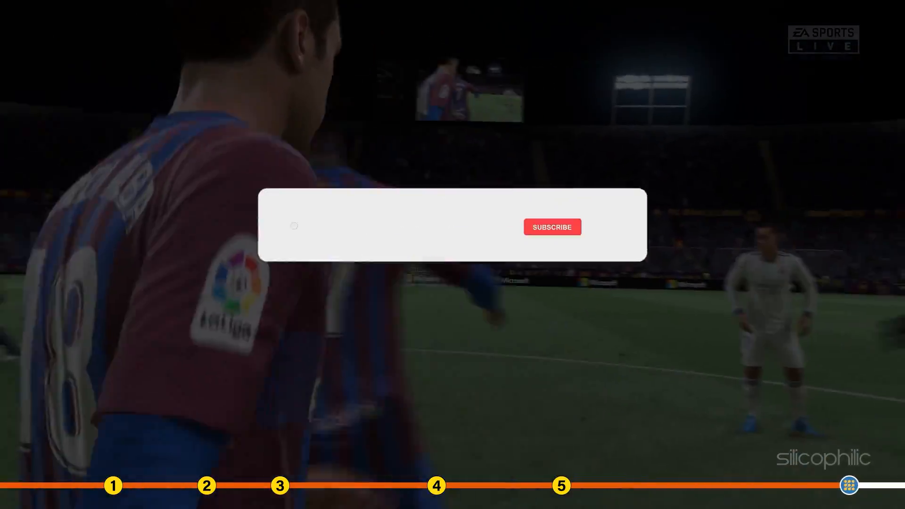
# Launch FIFA 23 and load into a match to verify no anti-cheat error appears
pyautogui.click(551, 226)
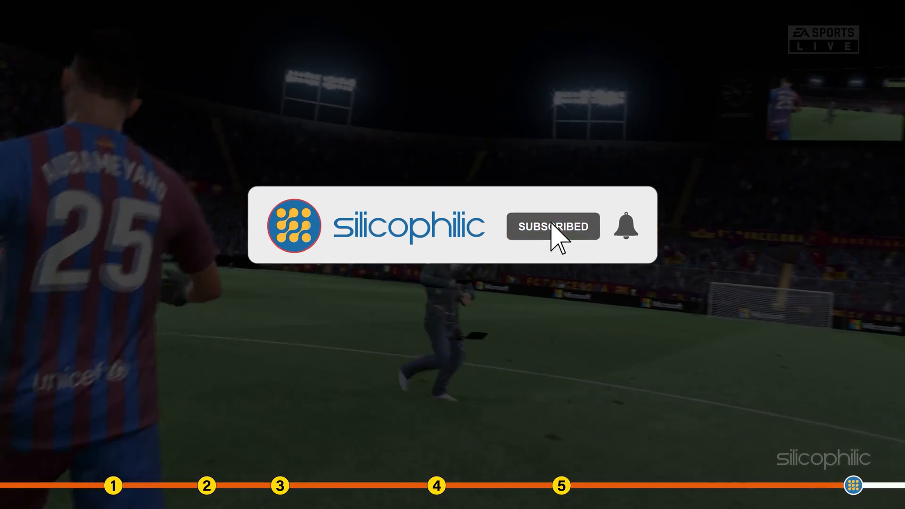
pyautogui.click(624, 225)
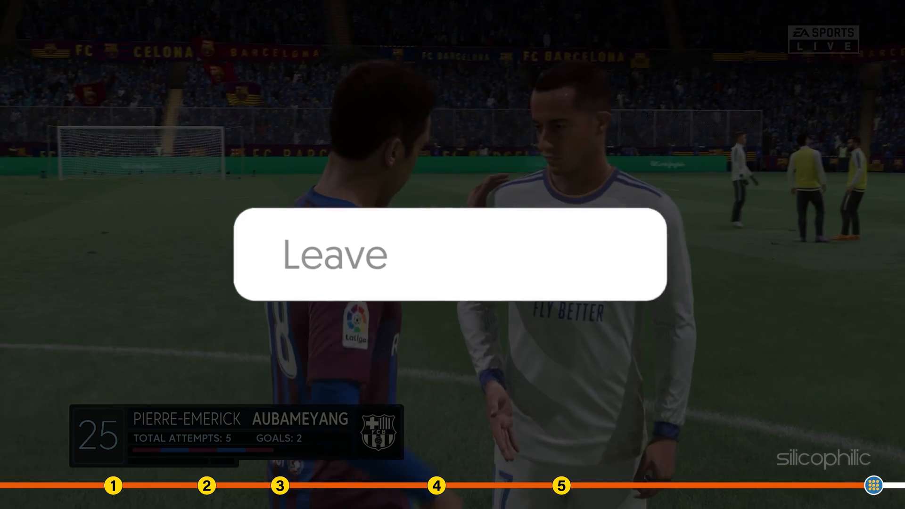
pyautogui.click(452, 254)
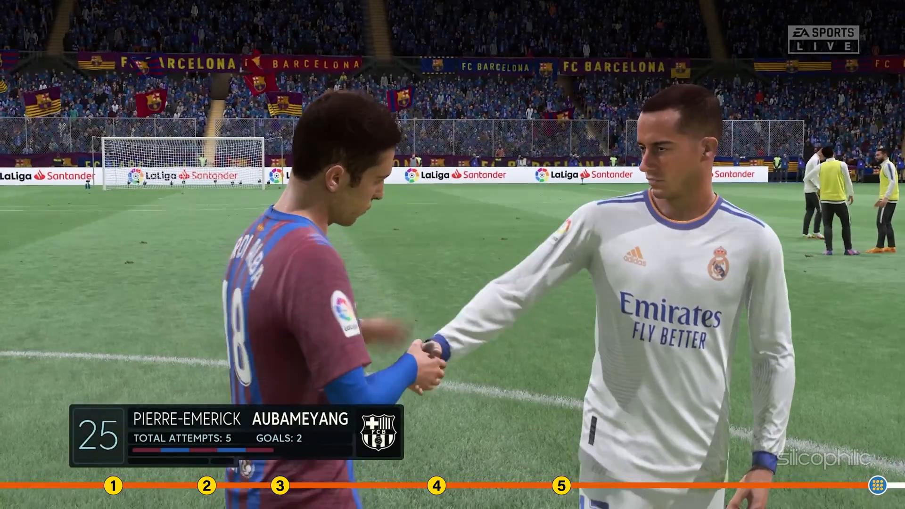